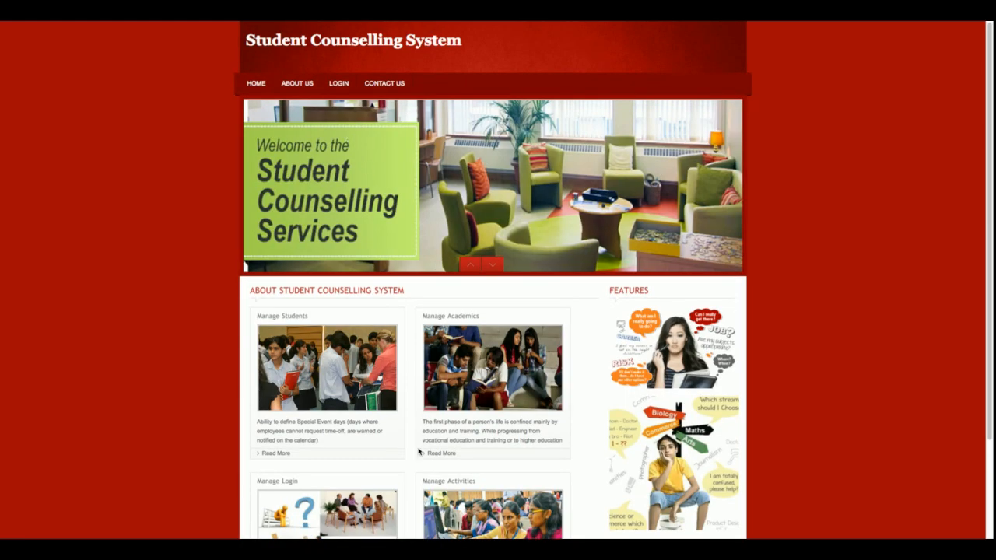
# - Show the About Us page and select its paragraph describing the counselling system
pyautogui.doubleClick(490, 427)
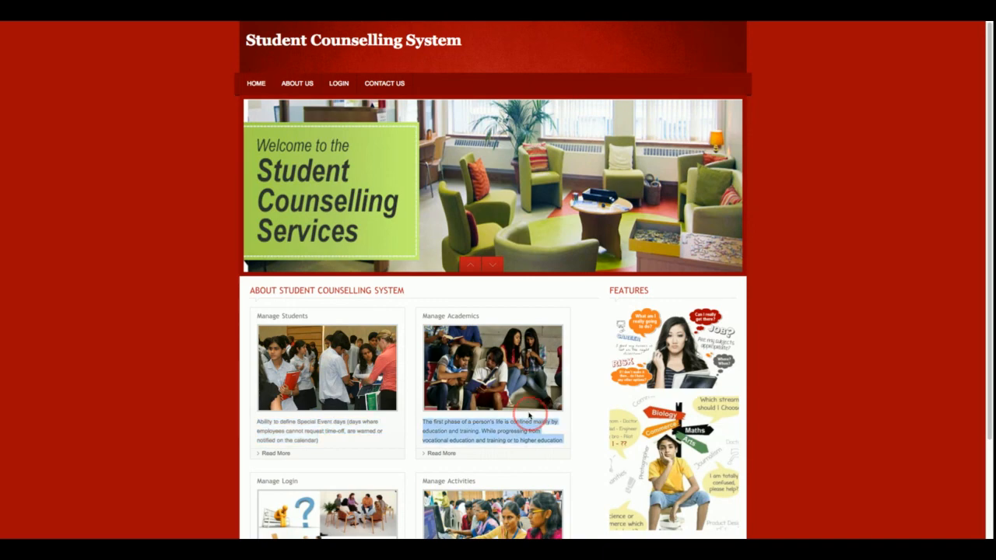
pyautogui.scroll(-3)
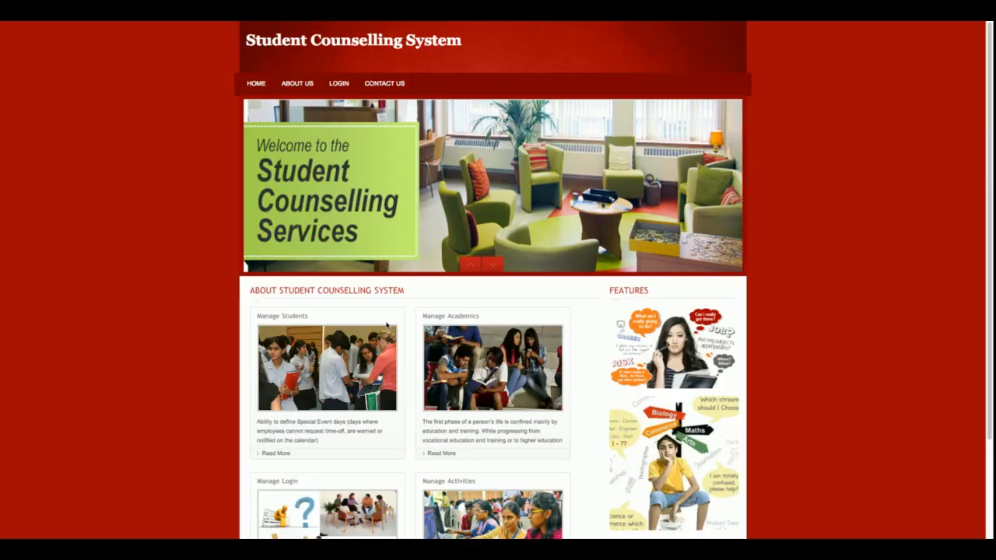
pyautogui.moveTo(265, 381)
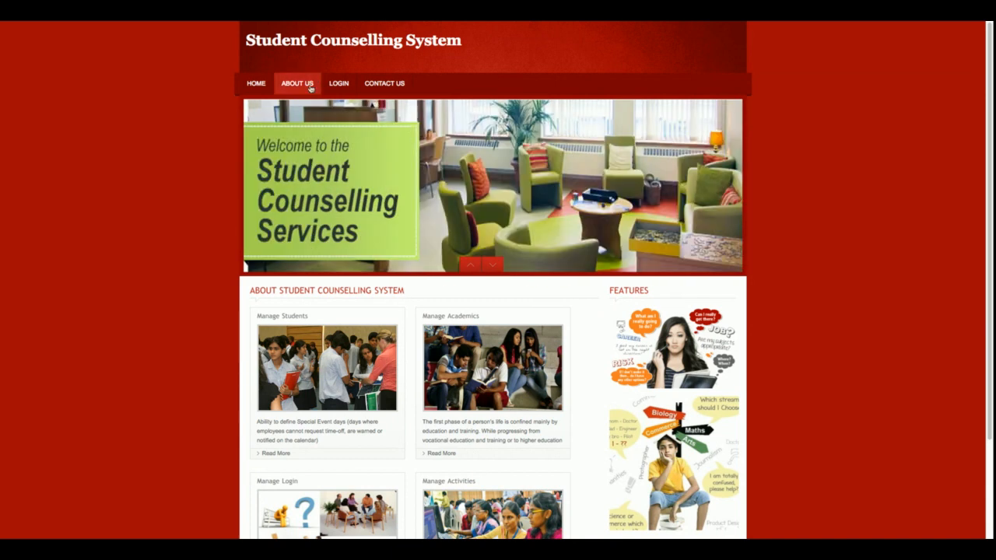
pyautogui.click(297, 84)
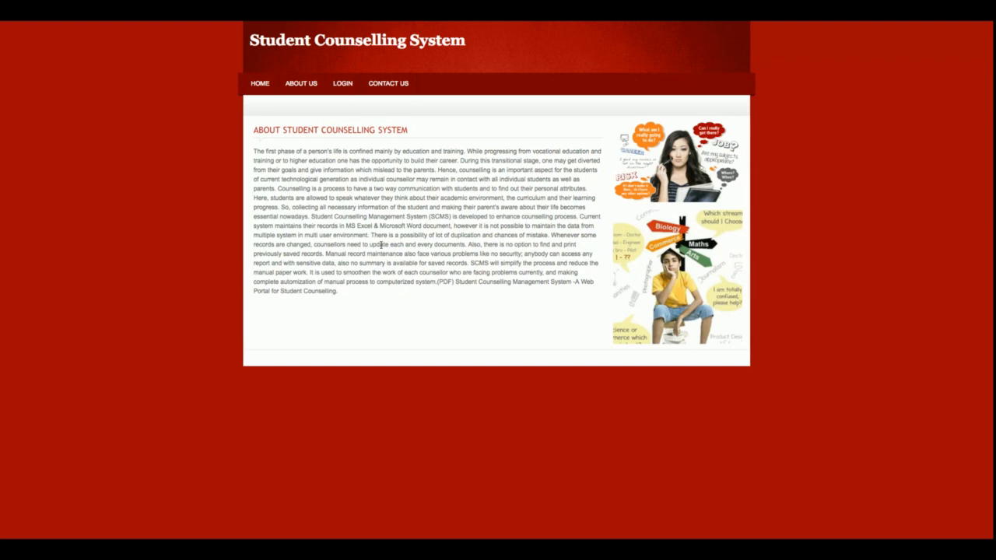
pyautogui.moveTo(252, 151); pyautogui.dragTo(340, 294)
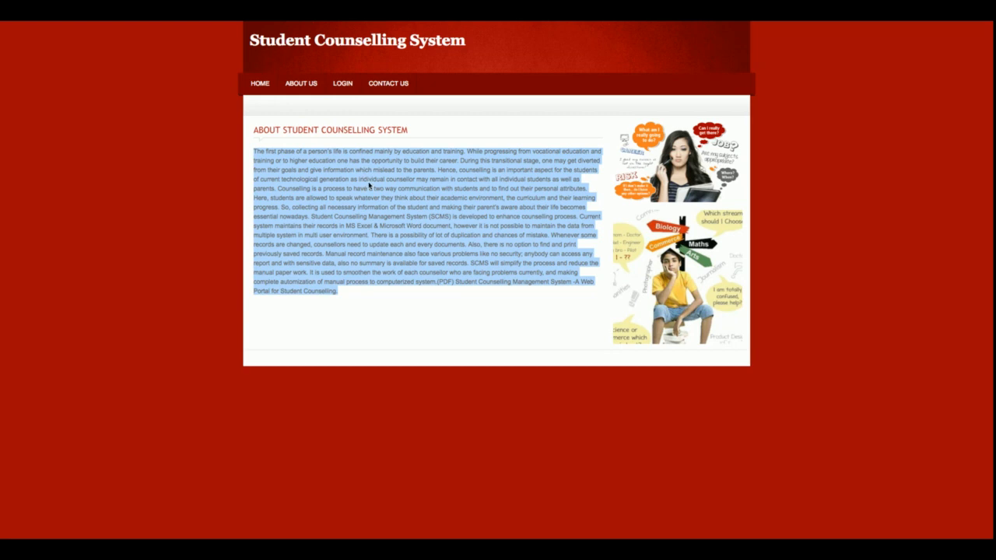
# - Log in as administrator from the LOGIN page and reach the blank Student Personal Details form
pyautogui.click(343, 84)
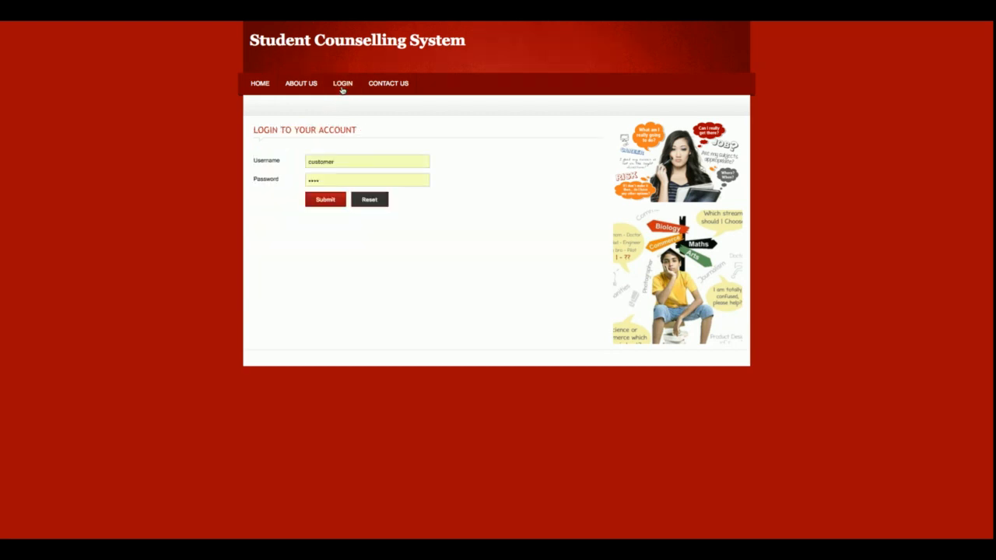
pyautogui.moveTo(456, 199)
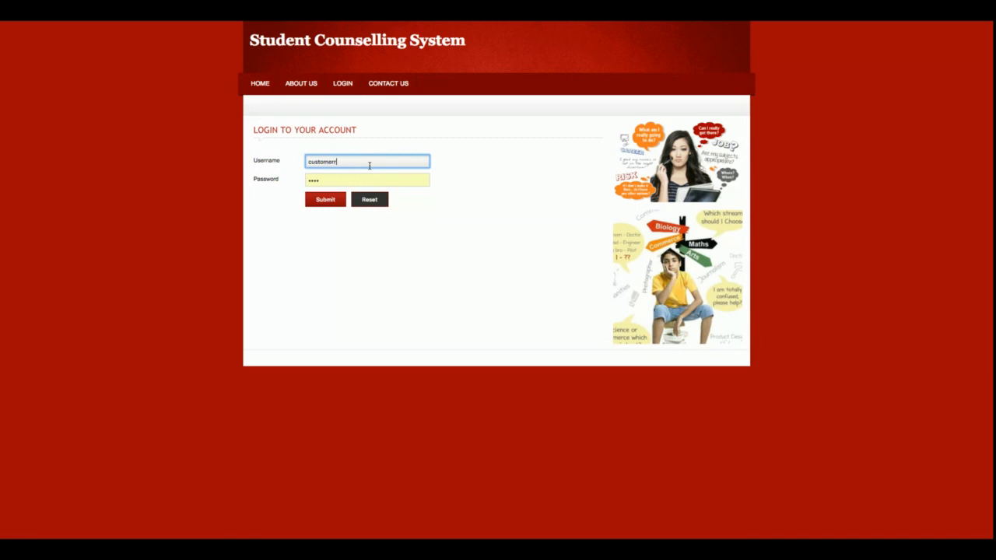
pyautogui.click(324, 199)
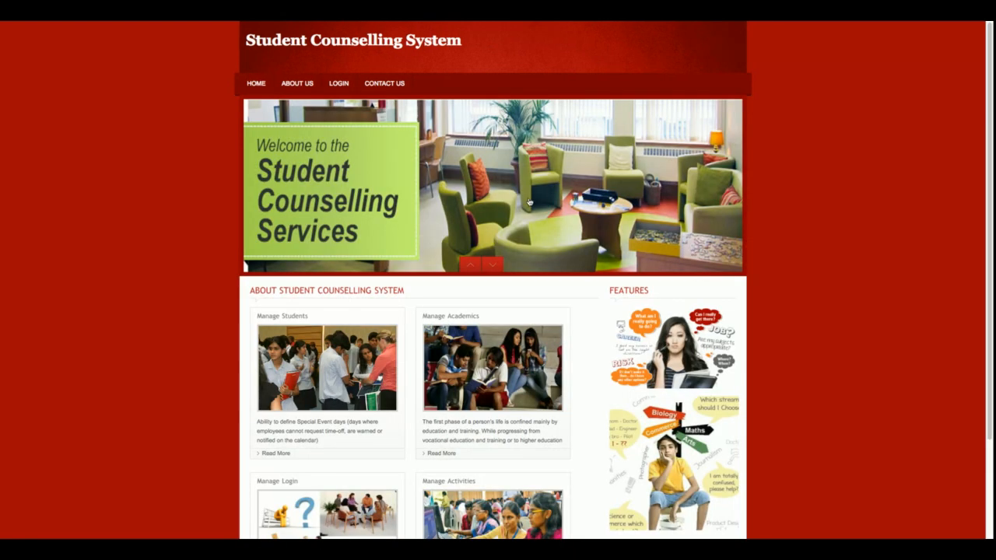
pyautogui.click(339, 84)
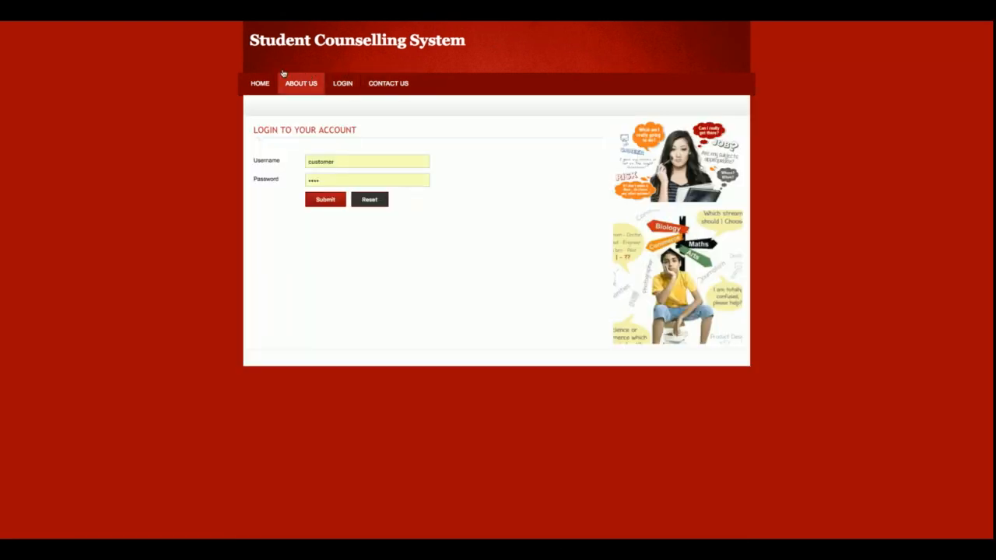
pyautogui.click(366, 160)
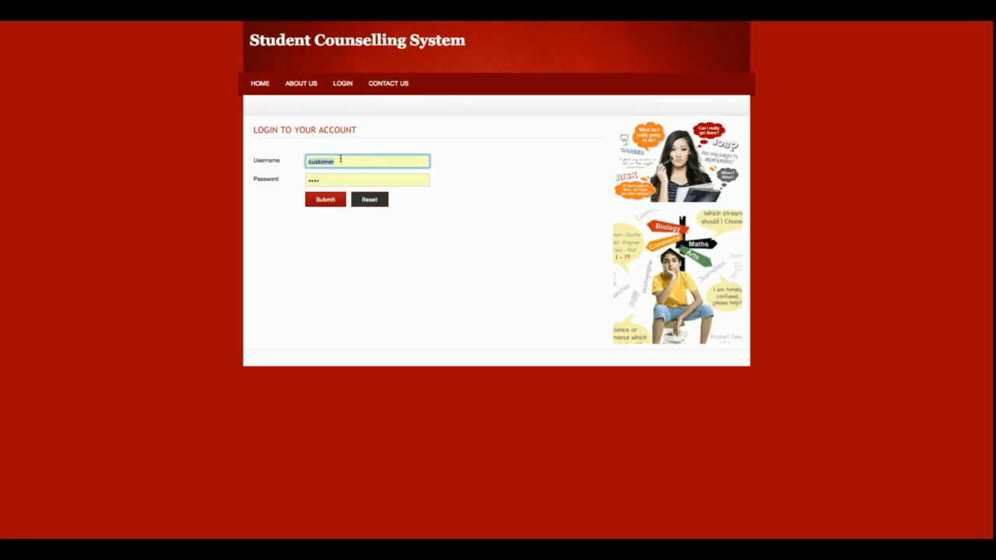
pyautogui.click(324, 199)
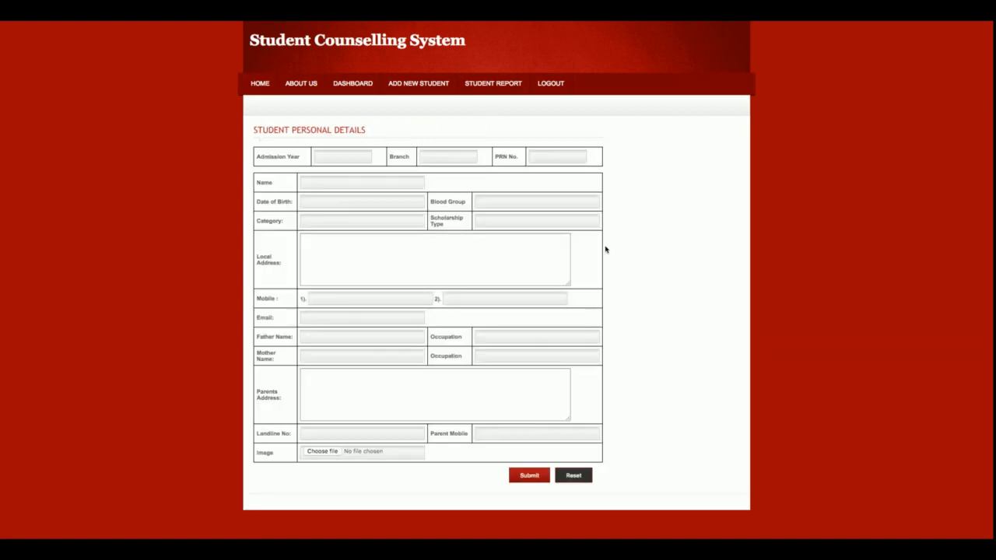
# - Leave the Admission Year field and view the Student Reports list of five enrolled students
pyautogui.click(342, 156)
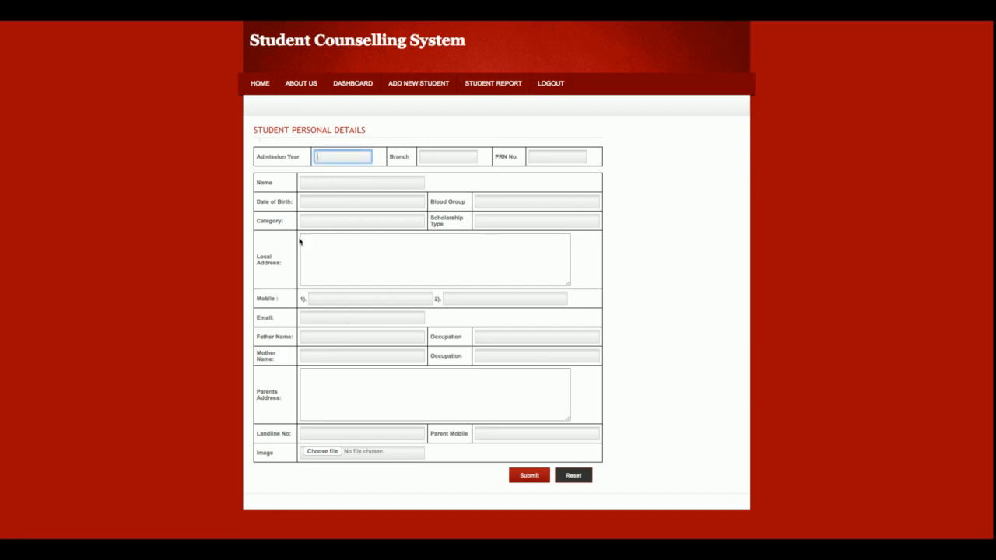
pyautogui.moveTo(579, 379)
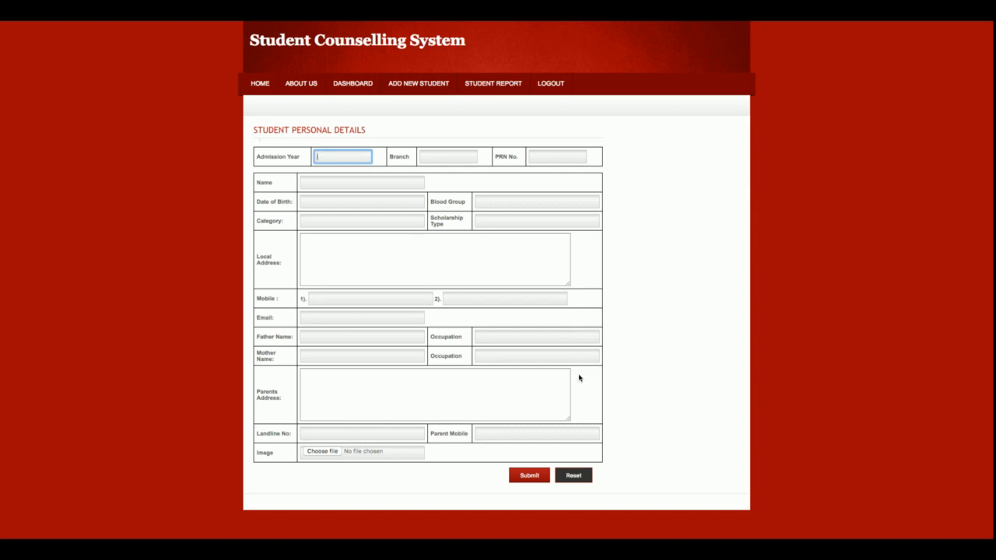
pyautogui.moveTo(625, 308)
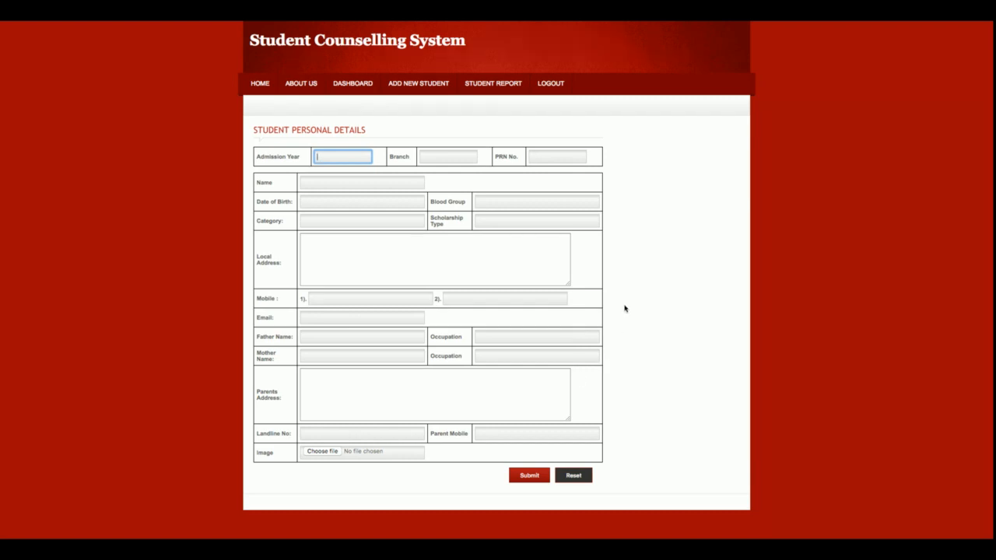
pyautogui.click(352, 84)
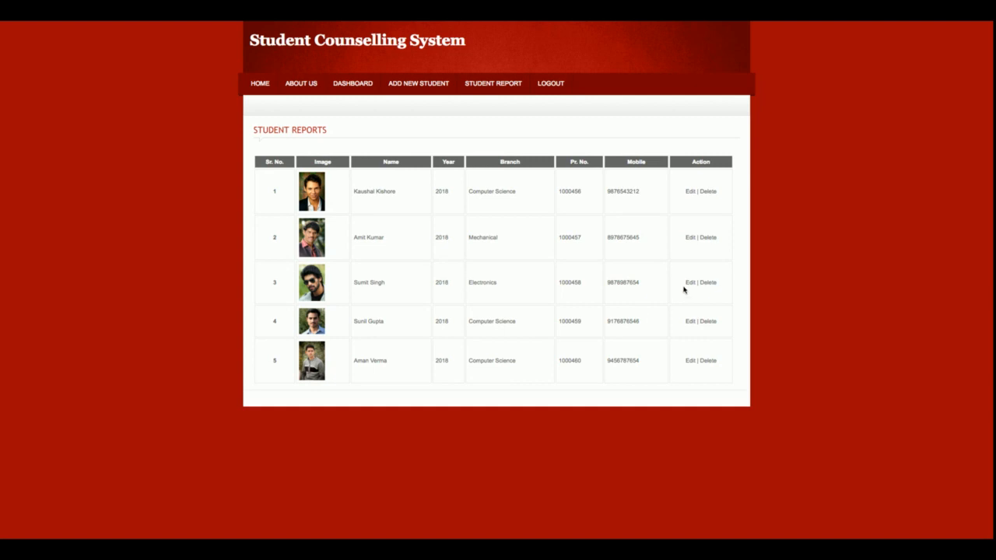
pyautogui.click(688, 192)
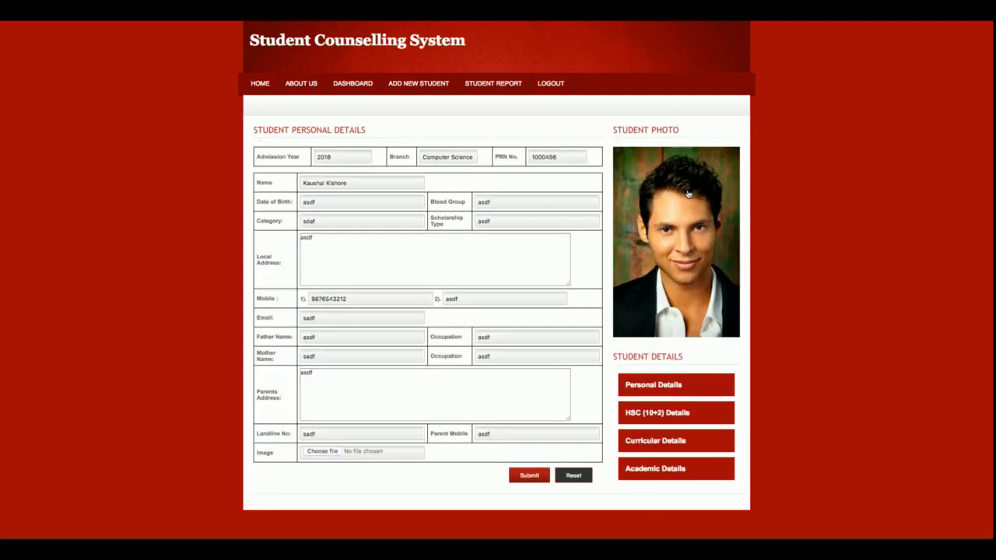
pyautogui.moveTo(812, 402)
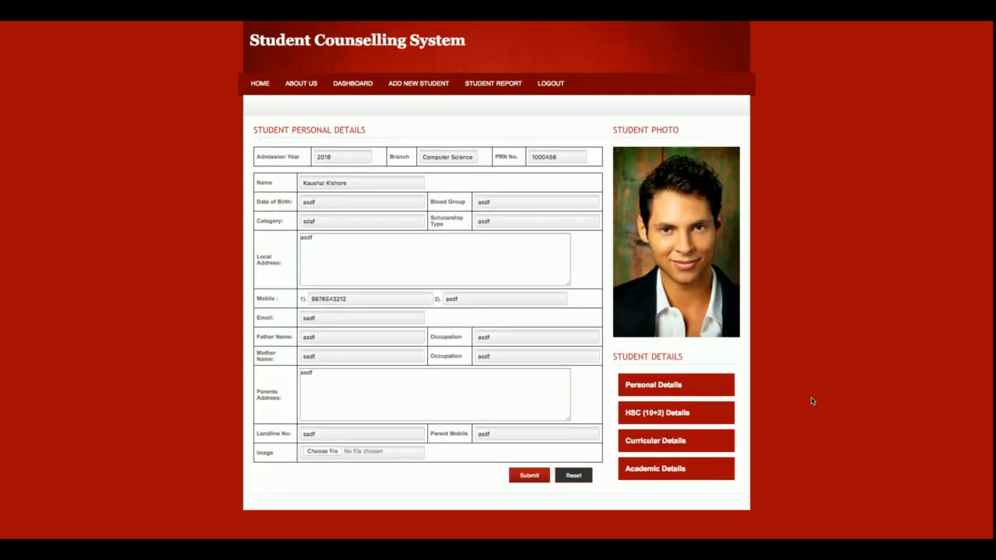
pyautogui.moveTo(382, 142)
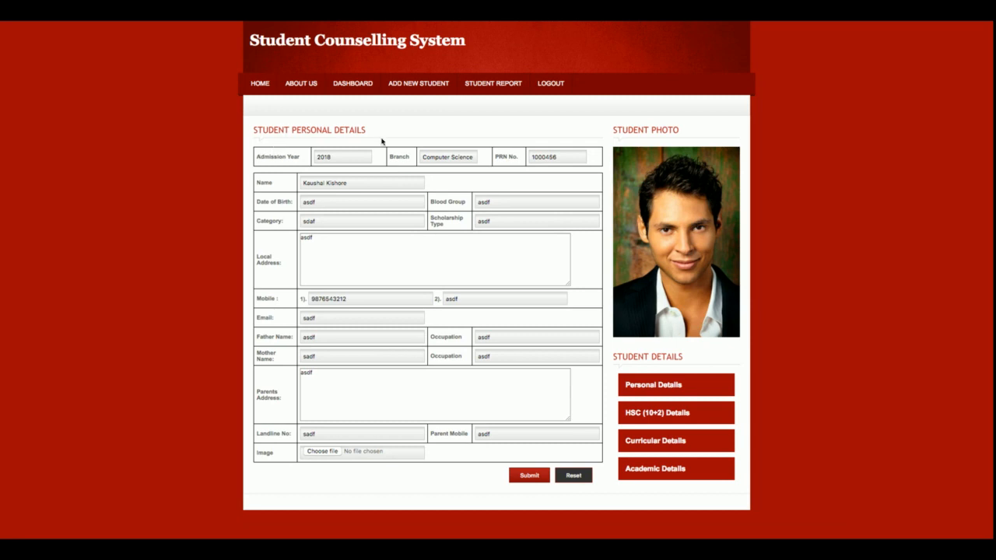
pyautogui.moveTo(644, 199)
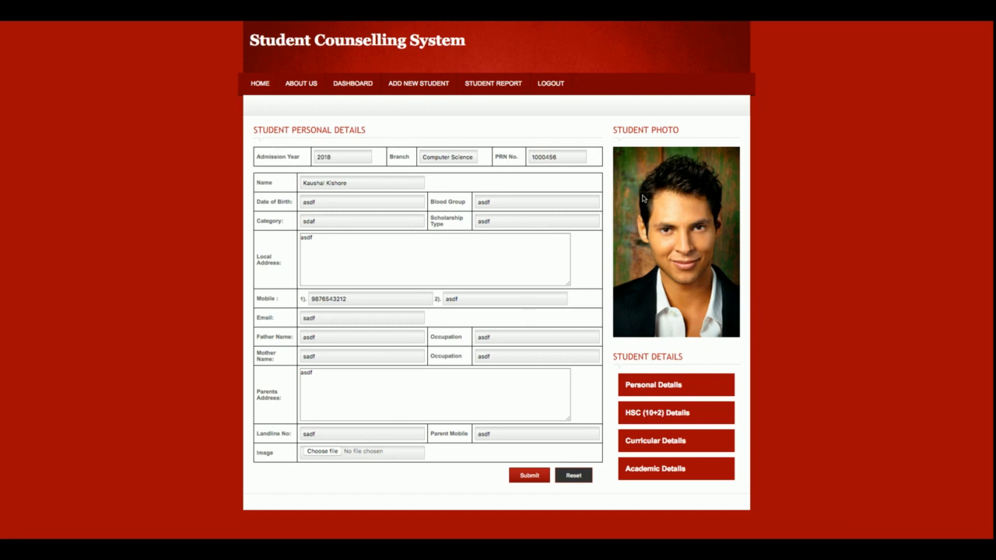
pyautogui.click(653, 389)
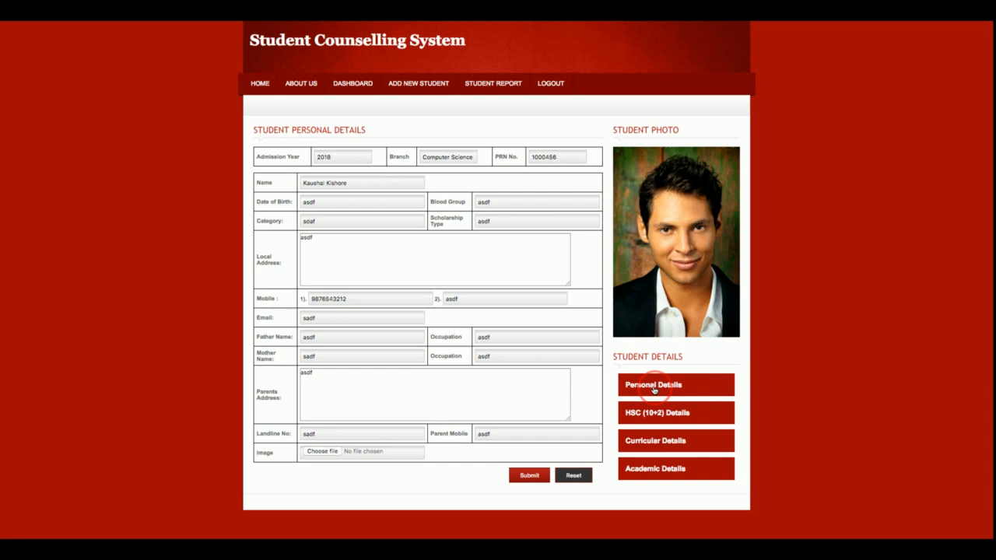
pyautogui.click(676, 412)
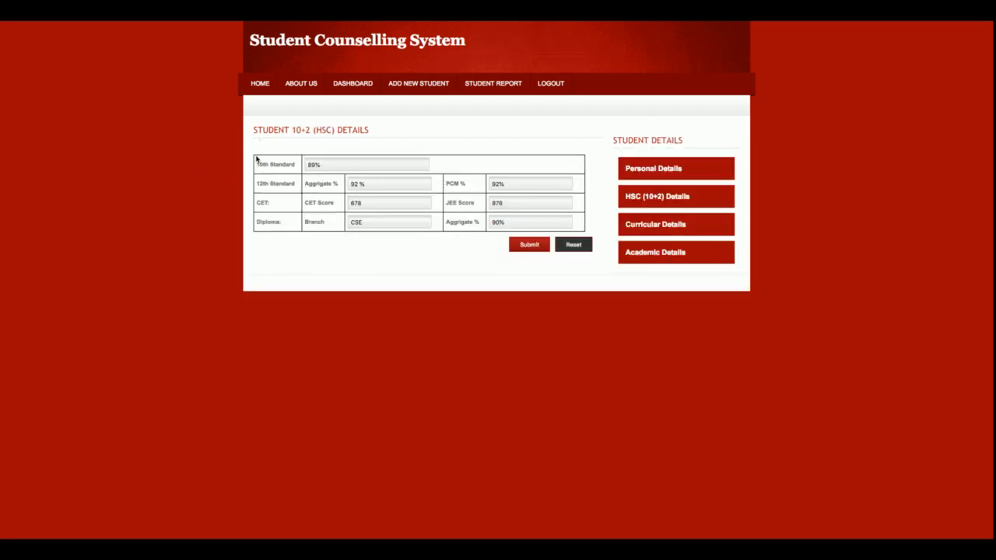
pyautogui.moveTo(224, 227)
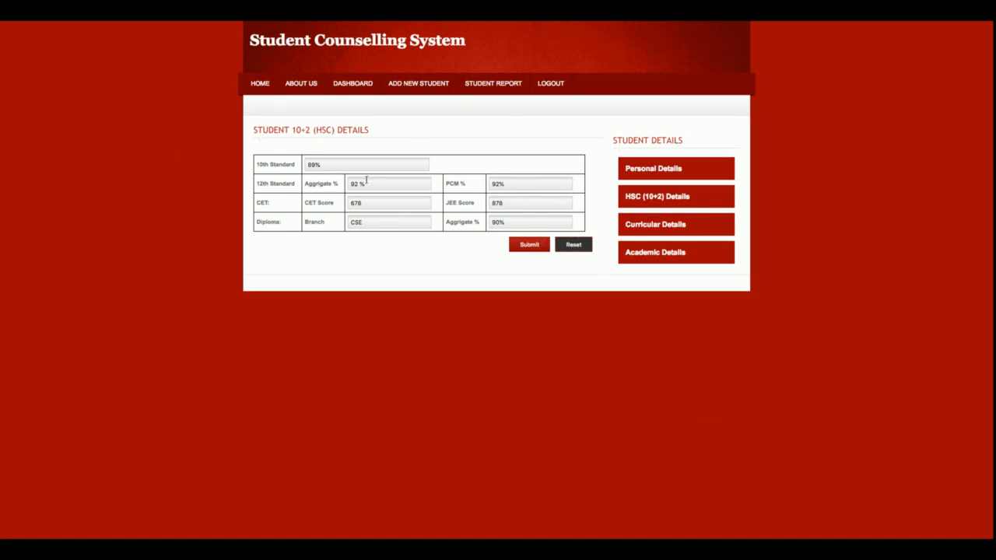
pyautogui.moveTo(514, 221)
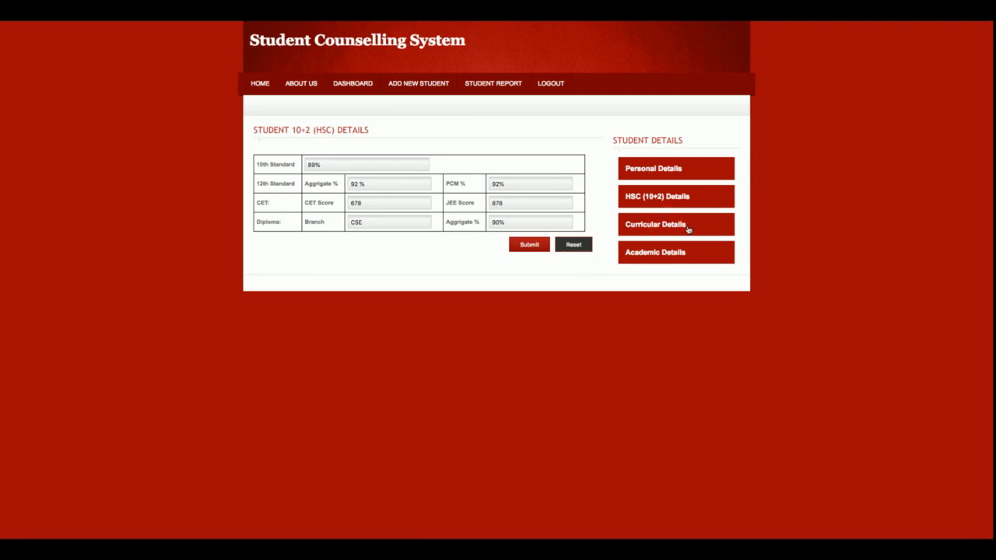
# - View the student's Academic Reports table of five records with counsellor and class
pyautogui.click(657, 224)
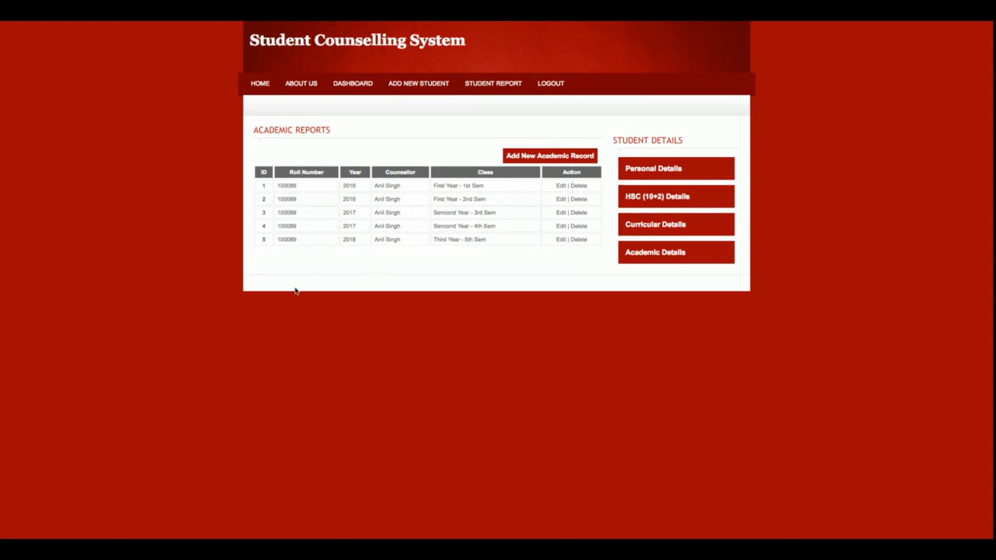
pyautogui.moveTo(544, 159)
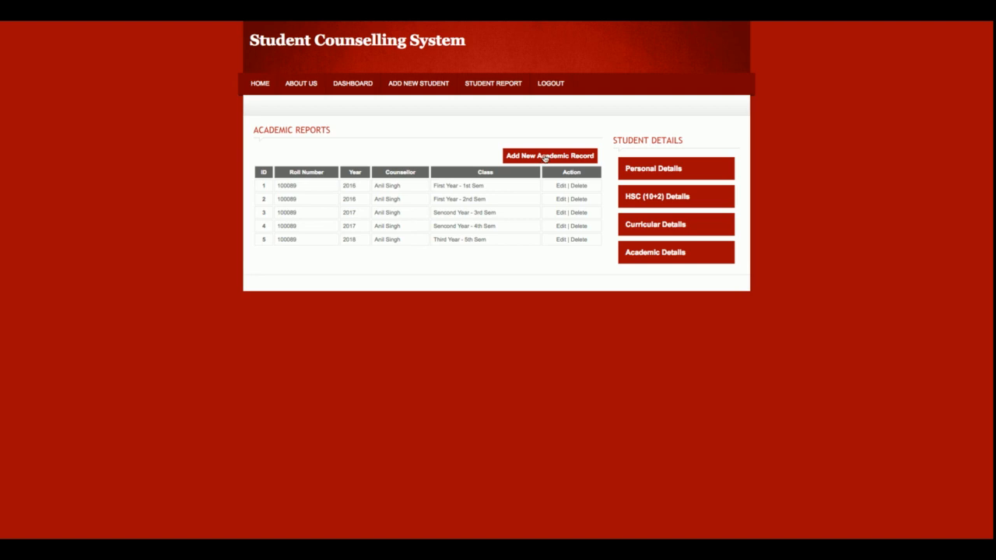
# - Start a blank Academic Records form via Add New Academic Record
pyautogui.click(550, 155)
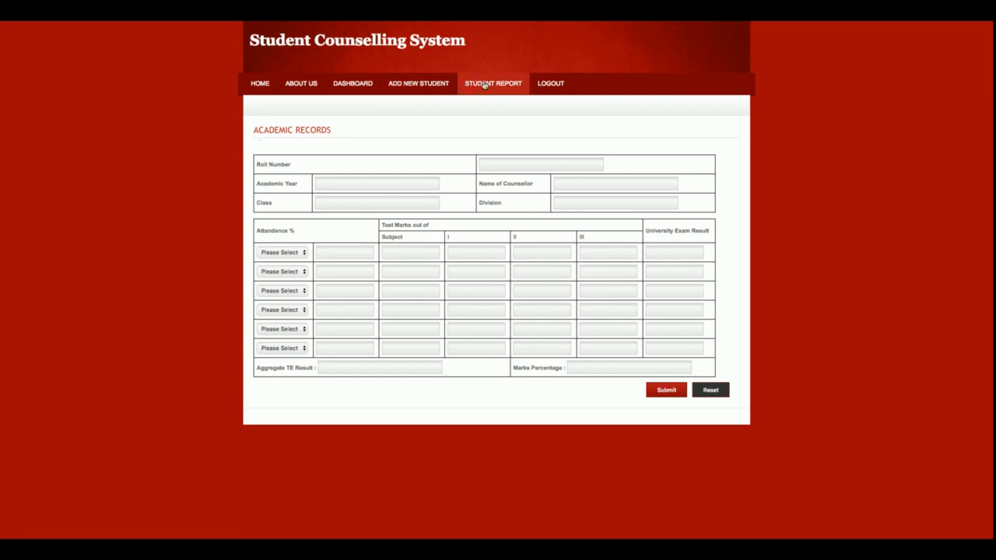
# - From Student Reports, edit the first student and view his co-curricular and extra activities
pyautogui.click(492, 84)
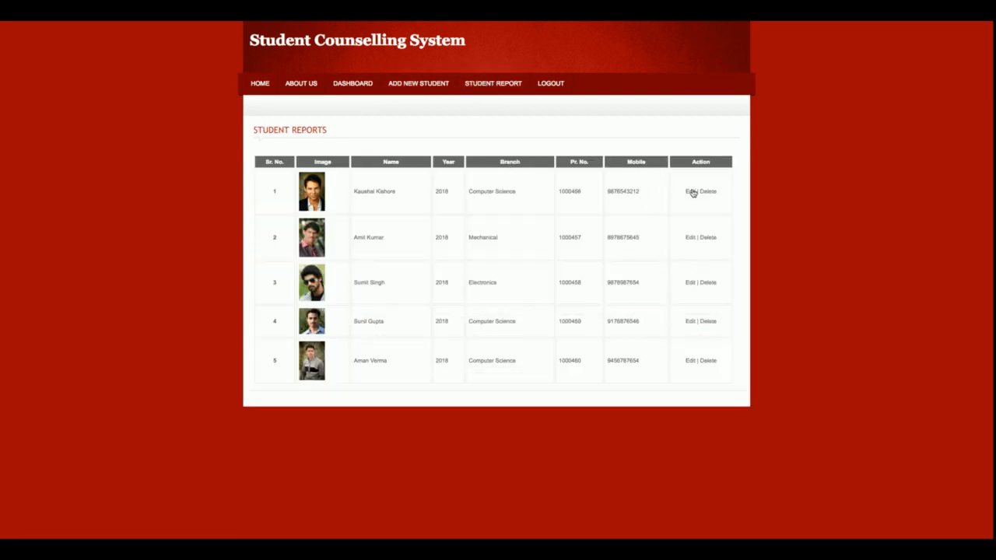
pyautogui.click(690, 190)
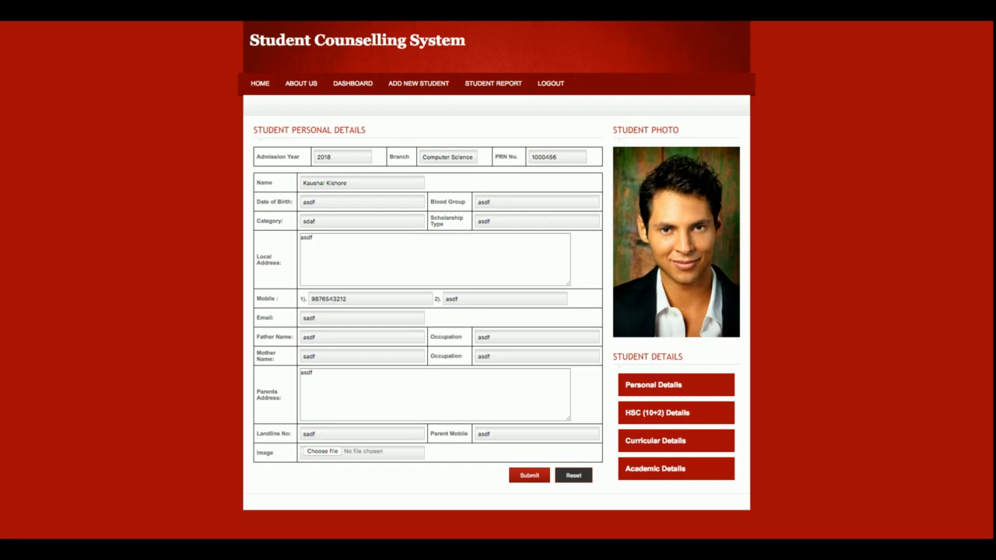
pyautogui.moveTo(685, 181)
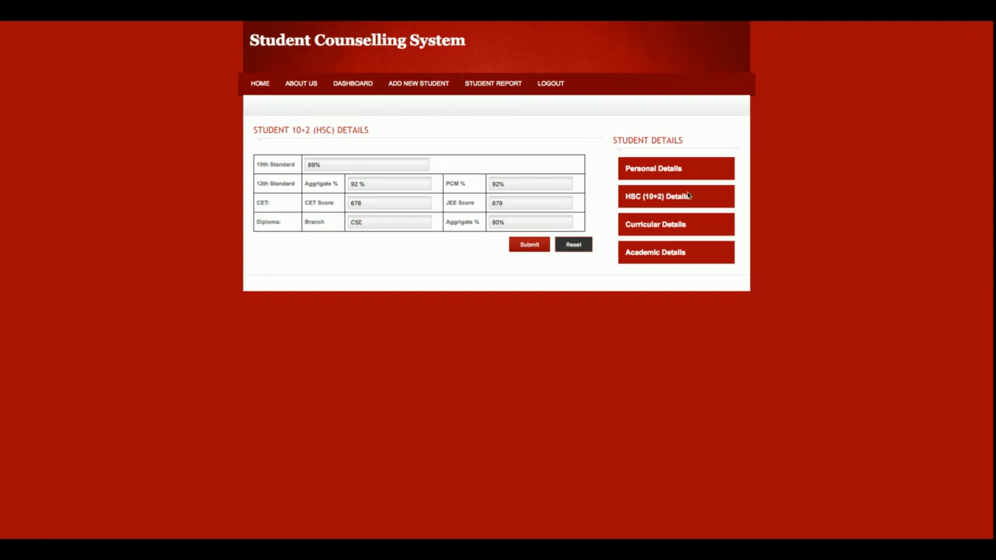
pyautogui.click(671, 224)
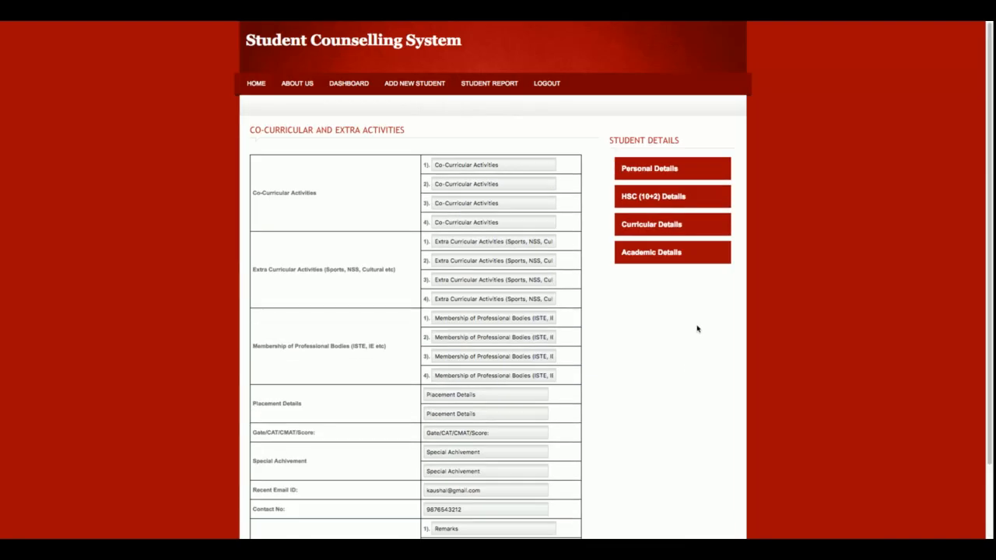
# - Return to the student's Academic Reports and start another blank academic record
pyautogui.click(651, 252)
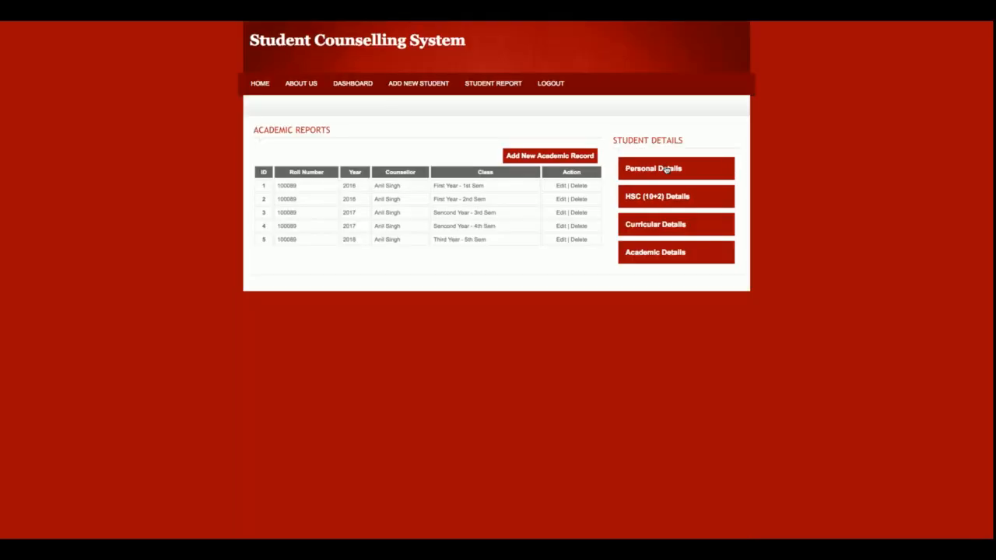
pyautogui.moveTo(692, 302)
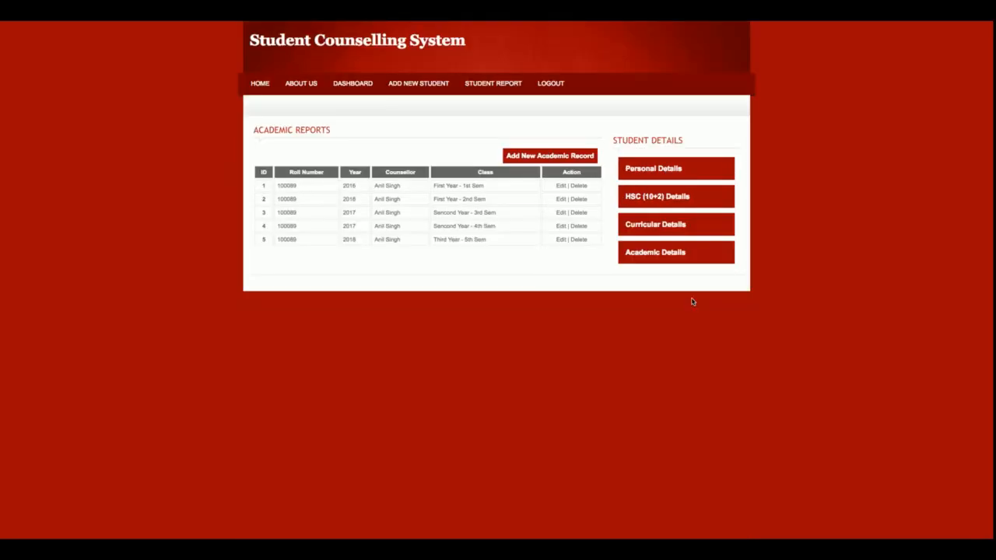
pyautogui.moveTo(685, 308)
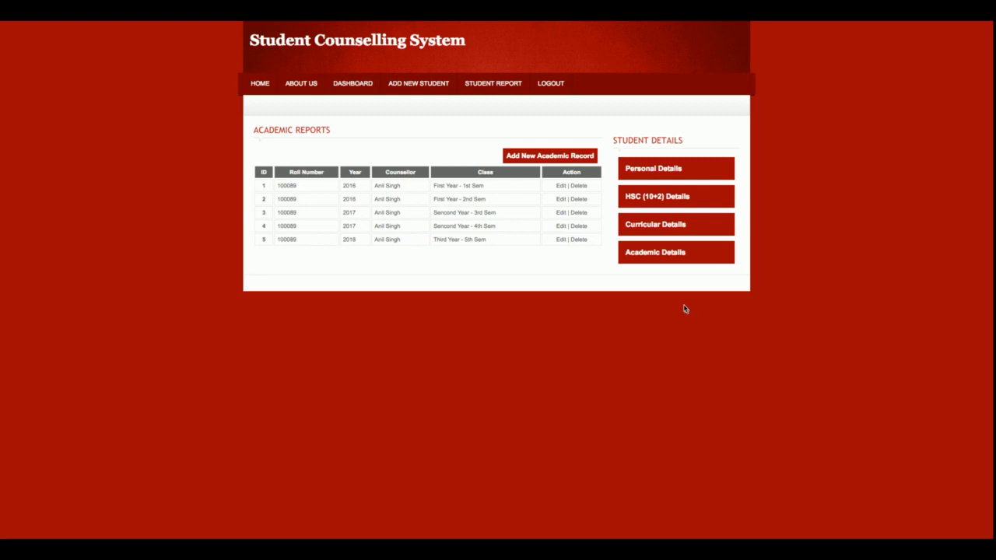
pyautogui.moveTo(468, 147)
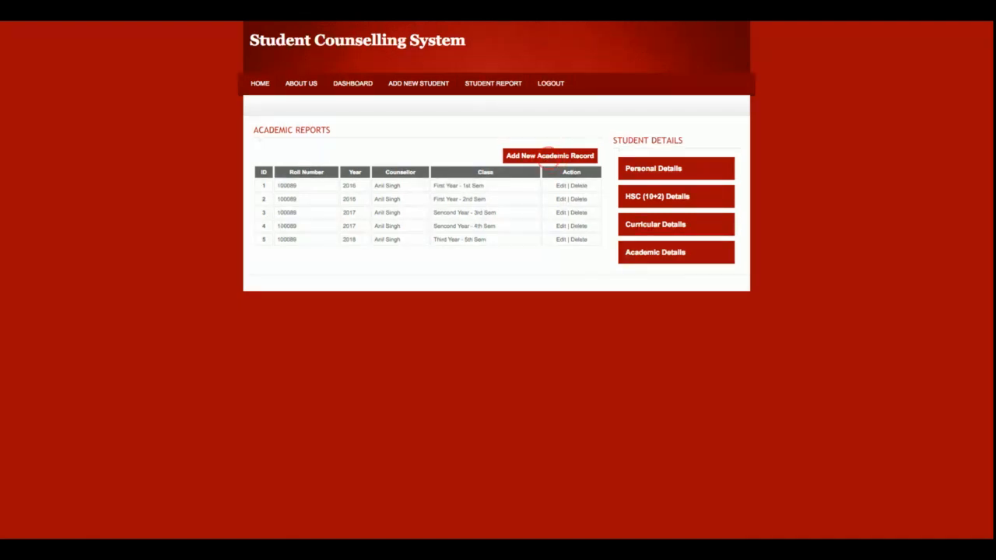
pyautogui.click(549, 156)
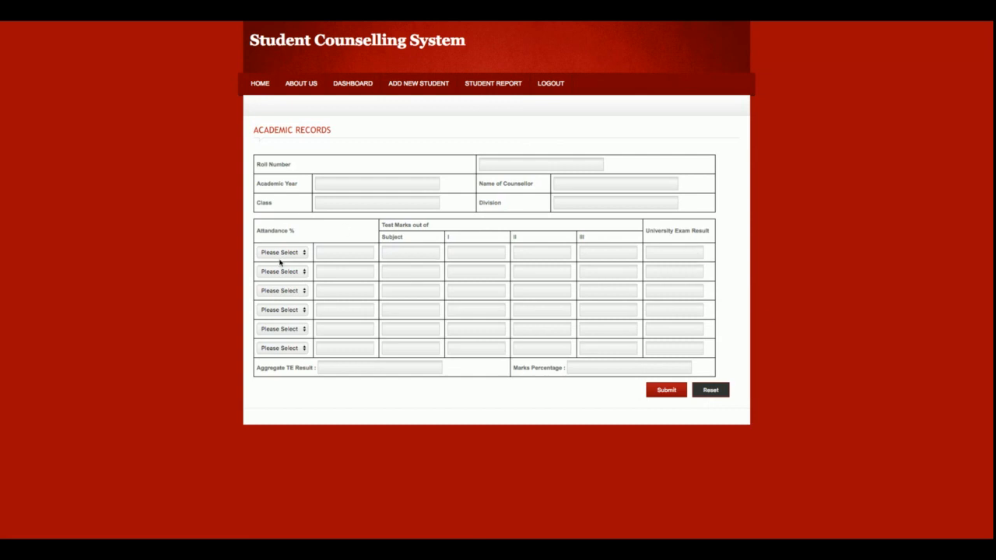
# - Choose February as the month for the first attendance row
pyautogui.click(282, 252)
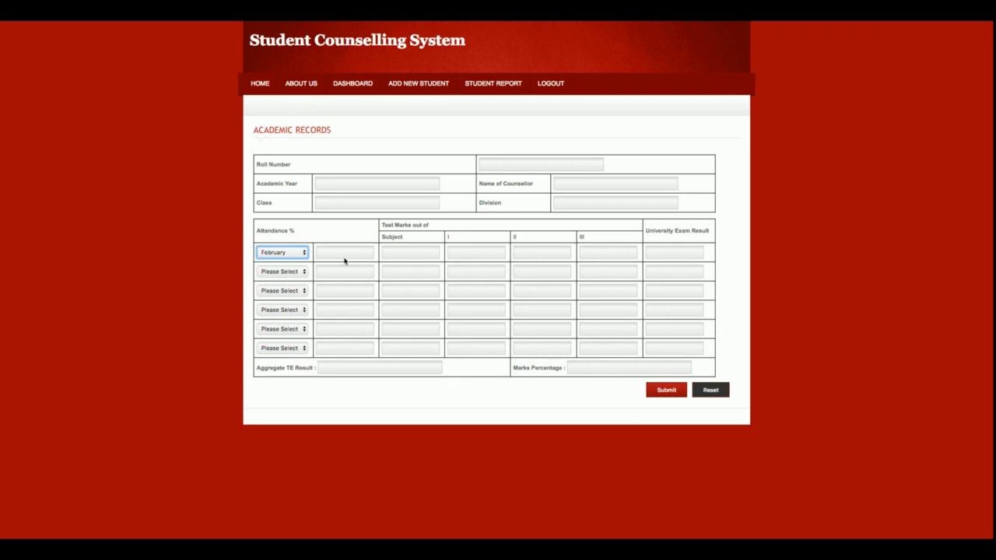
pyautogui.moveTo(688, 227)
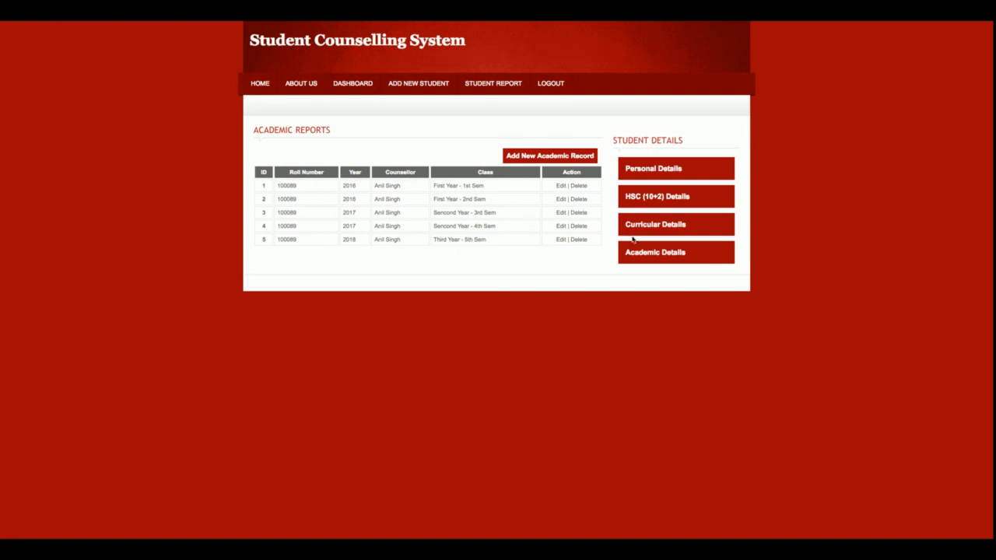
pyautogui.moveTo(704, 112)
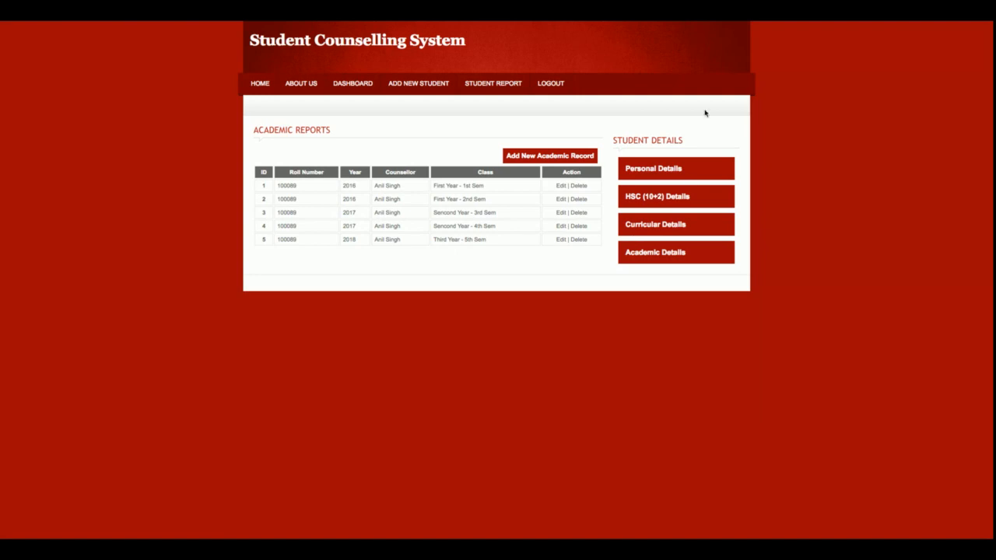